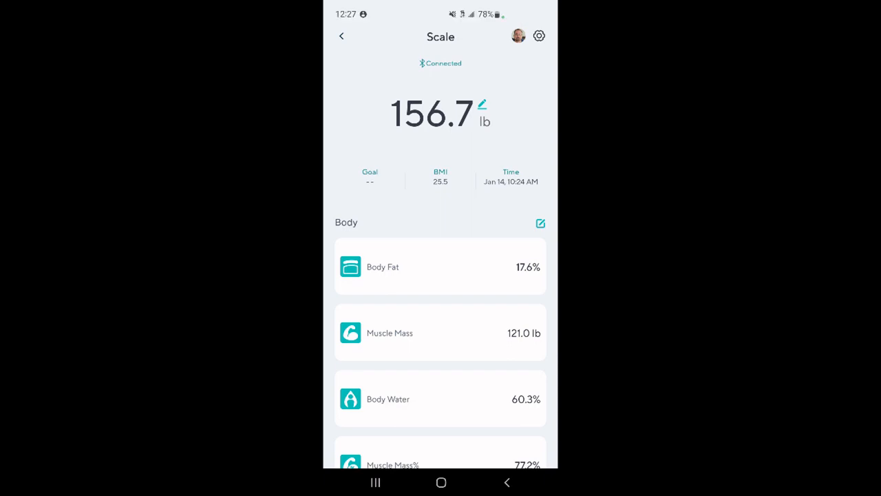
- Scroll the body metrics from Body Fat through Metabolic Age 53 to the Trends section
{"action": "scroll", "scroll_direction": "down", "scroll_amount": 3}
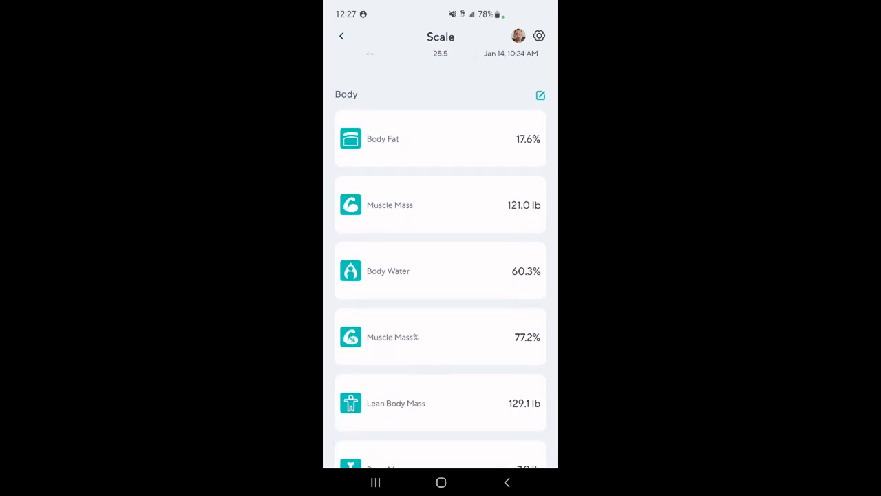
{"action": "scroll", "scroll_direction": "down", "scroll_amount": 3}
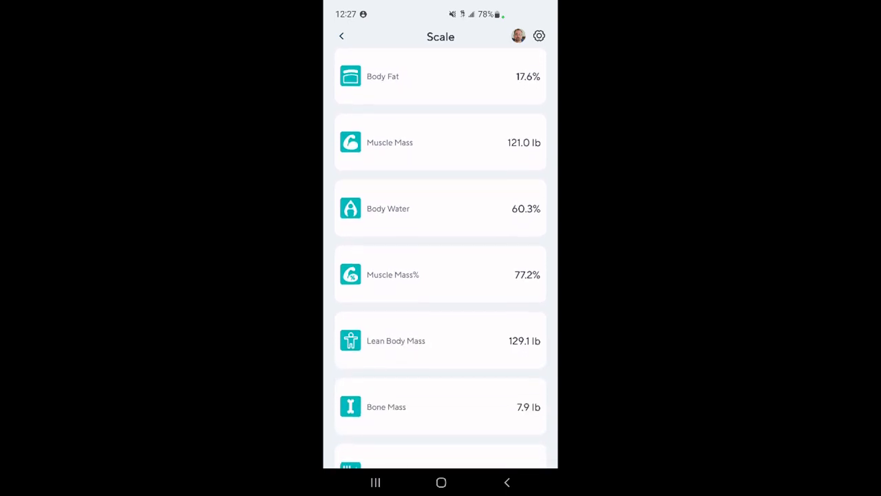
{"action": "scroll", "scroll_direction": "down", "scroll_amount": 3}
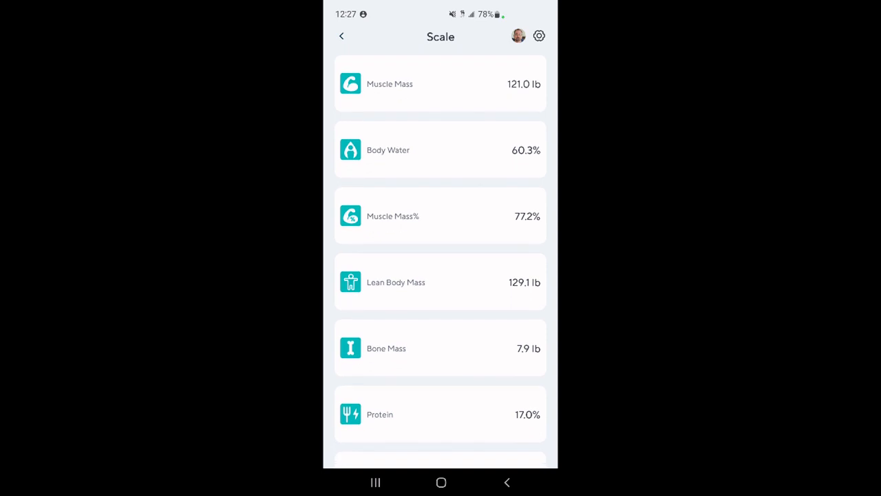
{"action": "scroll", "scroll_direction": "down", "scroll_amount": 3}
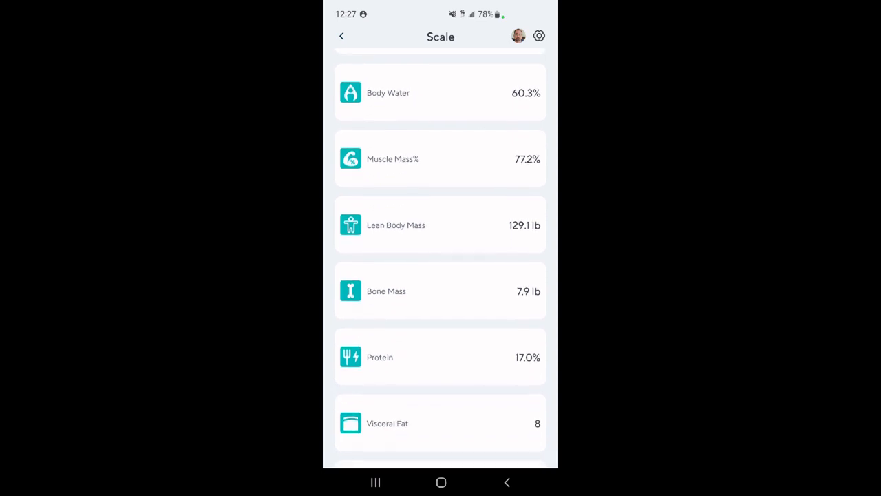
{"action": "scroll", "scroll_direction": "down", "scroll_amount": 3}
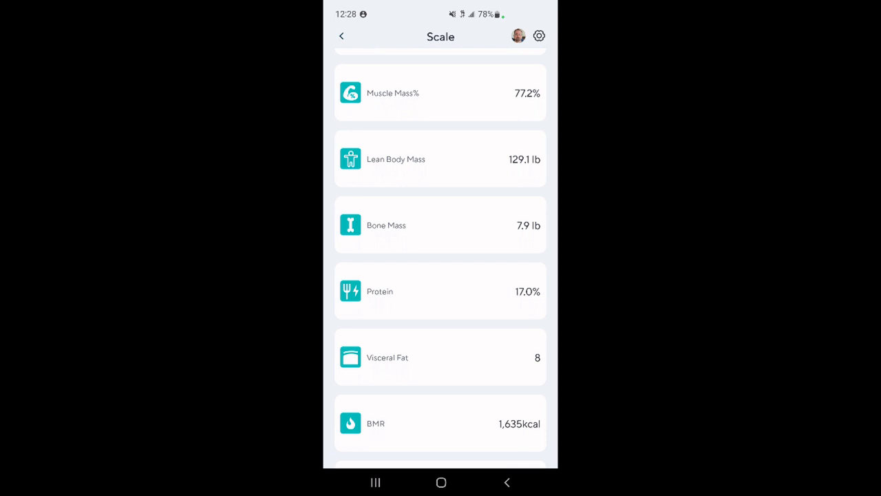
{"action": "scroll", "scroll_direction": "down", "scroll_amount": 3}
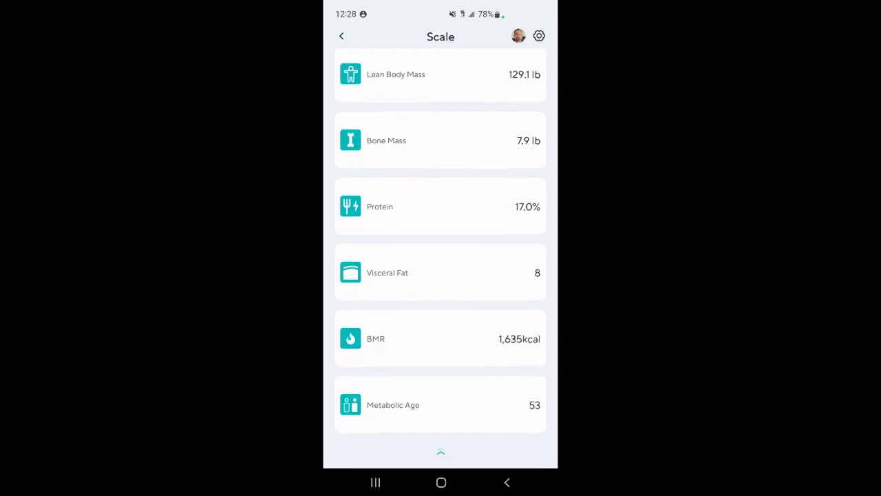
{"action": "scroll", "scroll_direction": "down", "scroll_amount": 3}
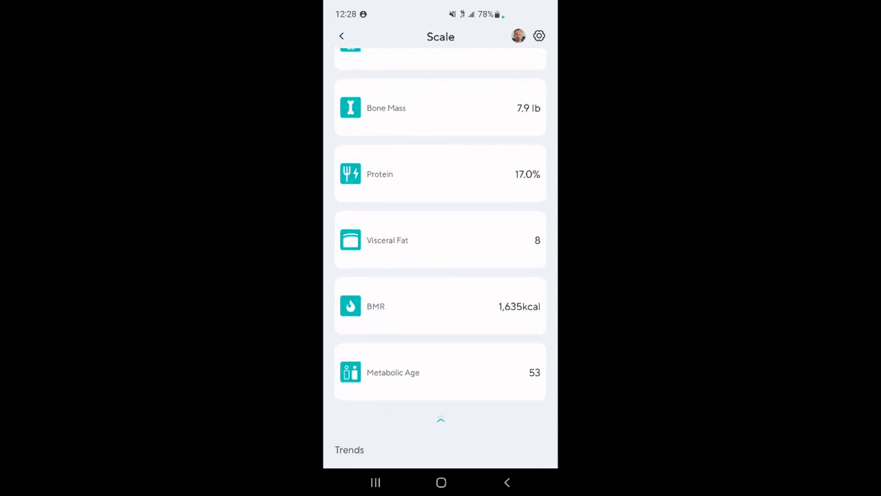
{"action": "scroll", "scroll_direction": "down", "scroll_amount": 3}
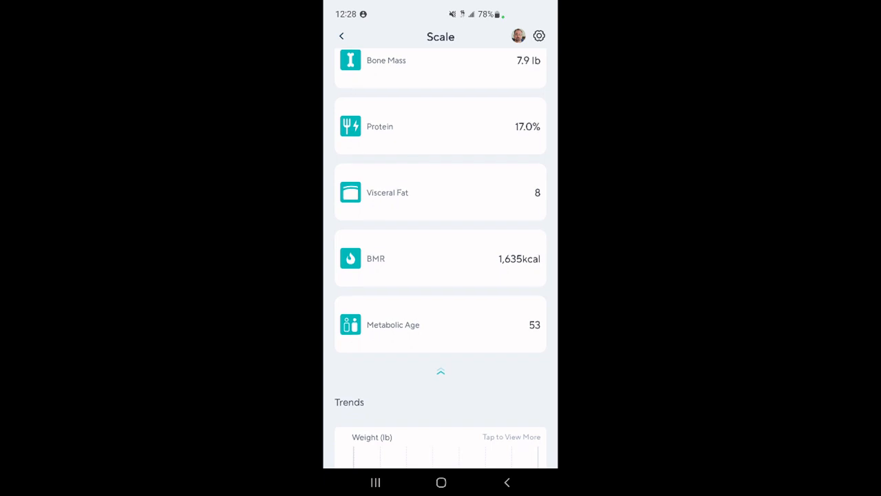
{"action": "scroll", "scroll_direction": "down", "scroll_amount": 3}
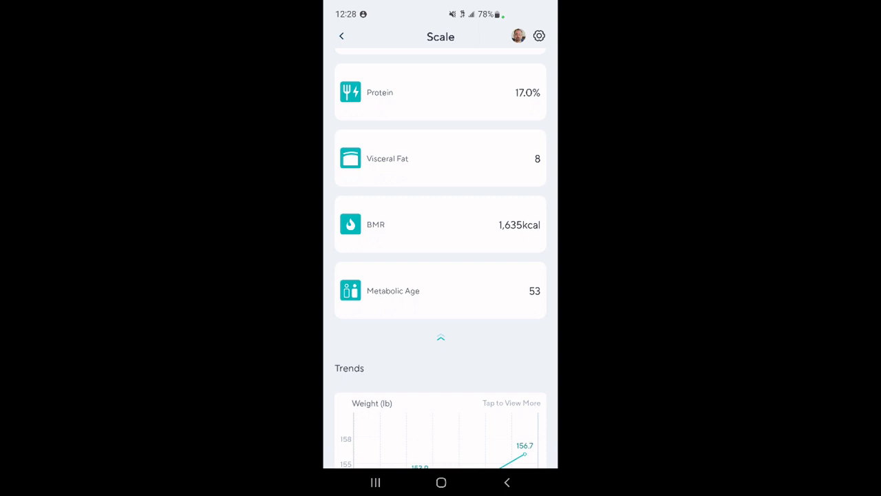
- Scroll past the Dec 2022–Jan 2023 weight trend chart to the Baby Mode and Pet Mode cards
{"action": "scroll", "scroll_direction": "down", "scroll_amount": 3}
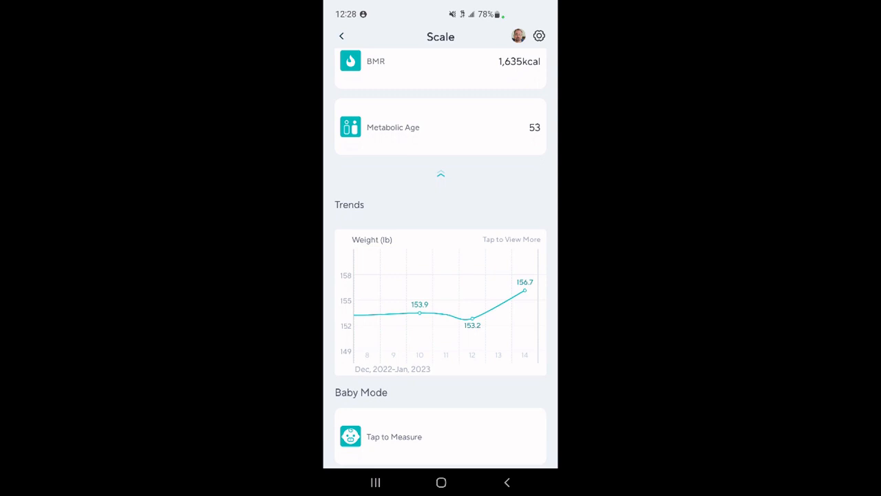
{"action": "scroll", "scroll_direction": "down", "scroll_amount": 3}
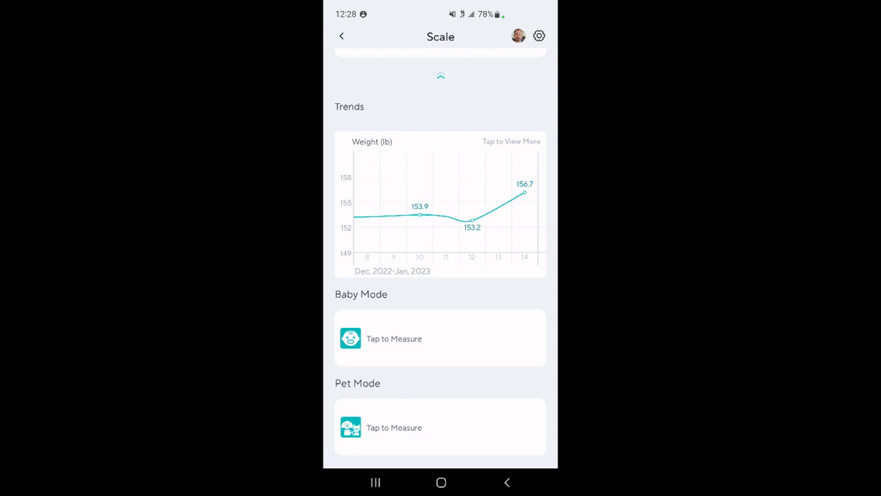
{"action": "scroll", "scroll_direction": "down", "scroll_amount": 3}
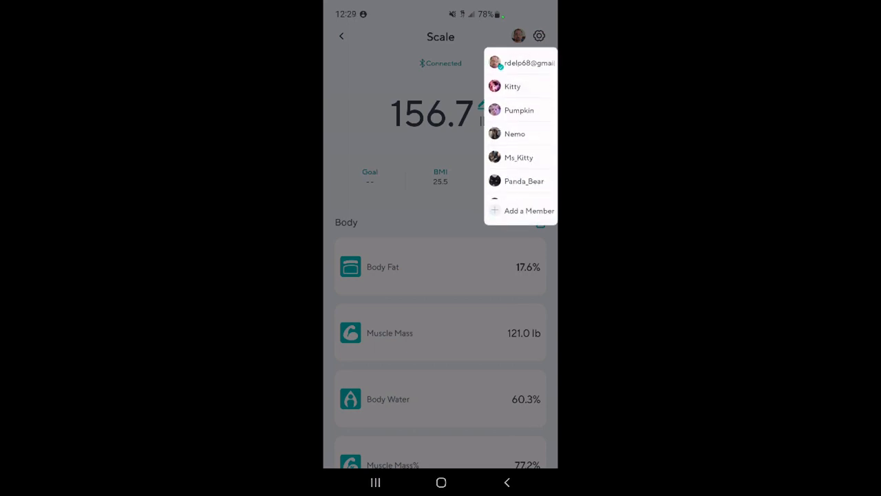
{"action": "left_click", "coordinate": [512, 86]}
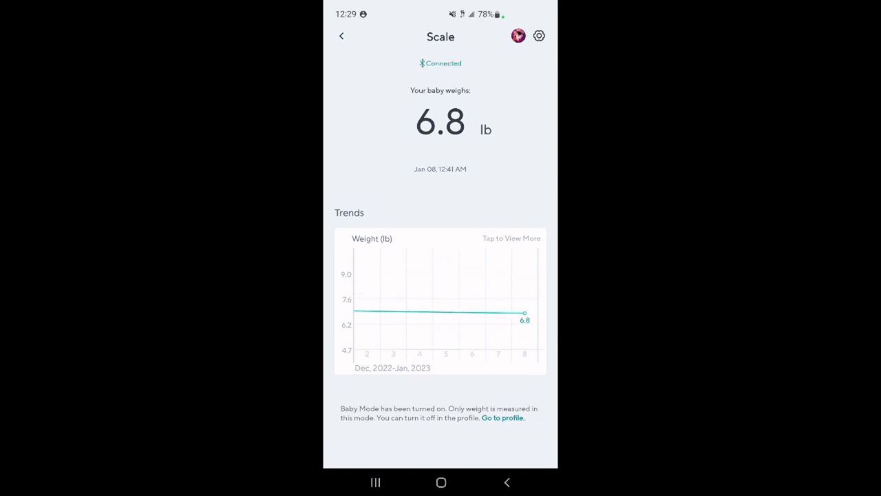
{"action": "left_click", "coordinate": [519, 36]}
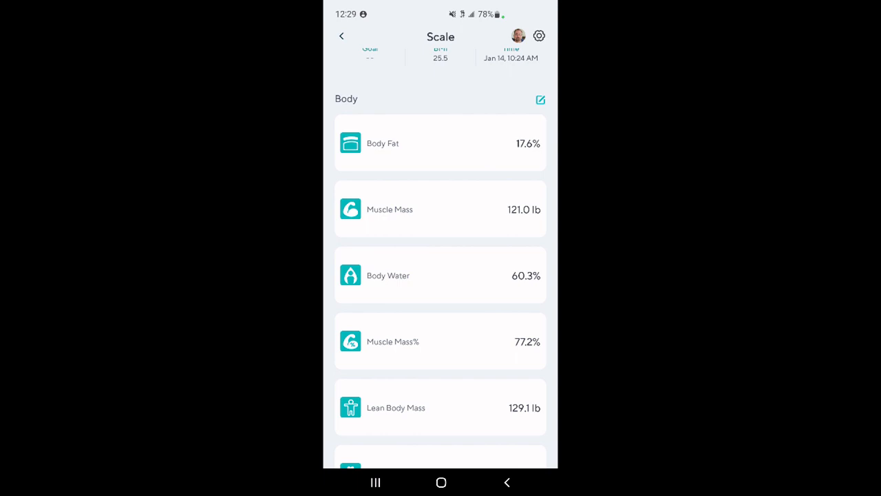
- View the Body Fat (17.6%) and BMI (25.5) explanations, returning to the metrics list
{"action": "scroll", "scroll_direction": "down", "scroll_amount": 3}
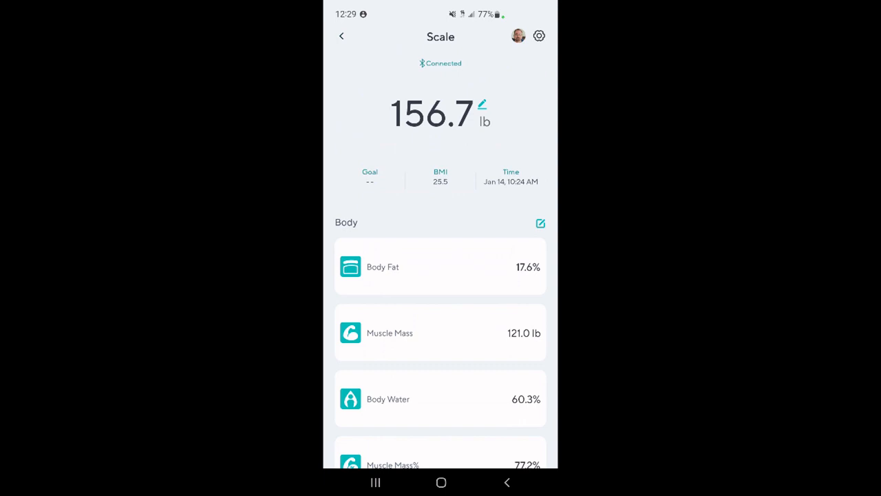
{"action": "left_click", "coordinate": [440, 266]}
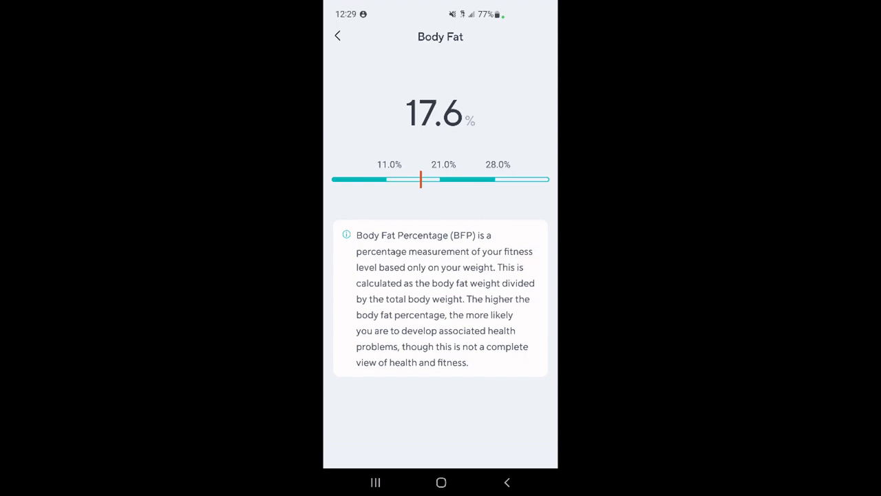
{"action": "left_click", "coordinate": [337, 36]}
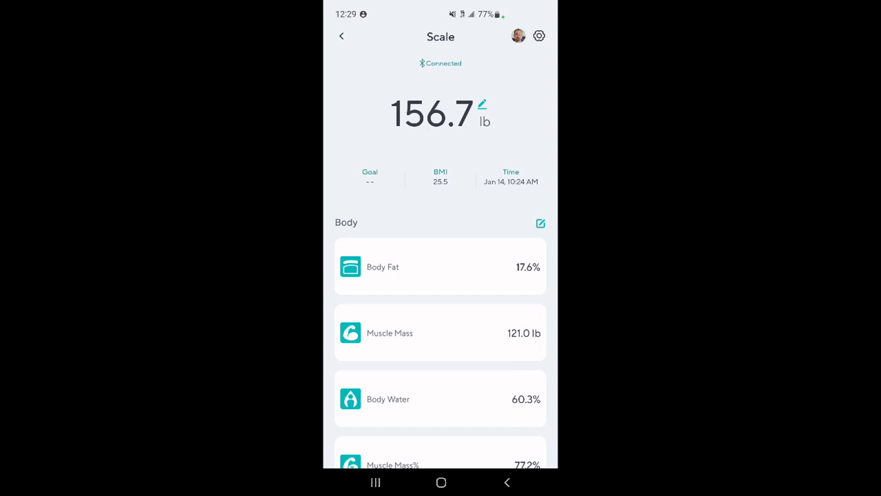
{"action": "left_click", "coordinate": [440, 176]}
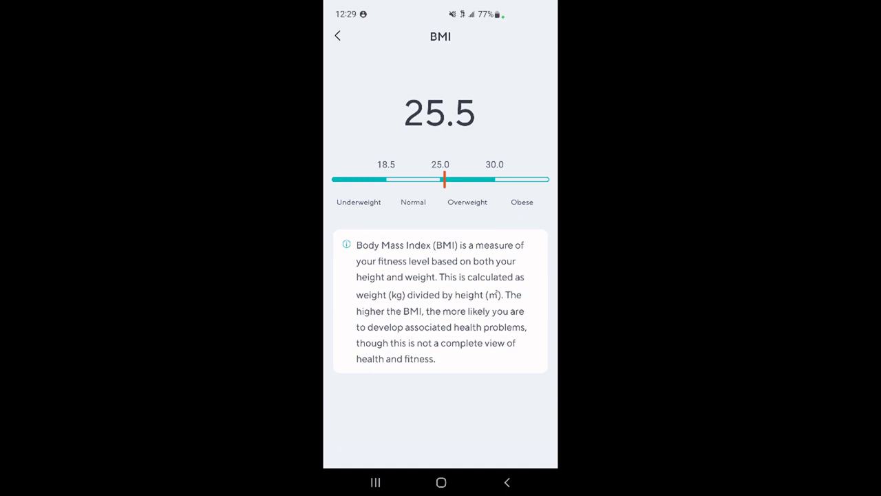
{"action": "left_click", "coordinate": [338, 35]}
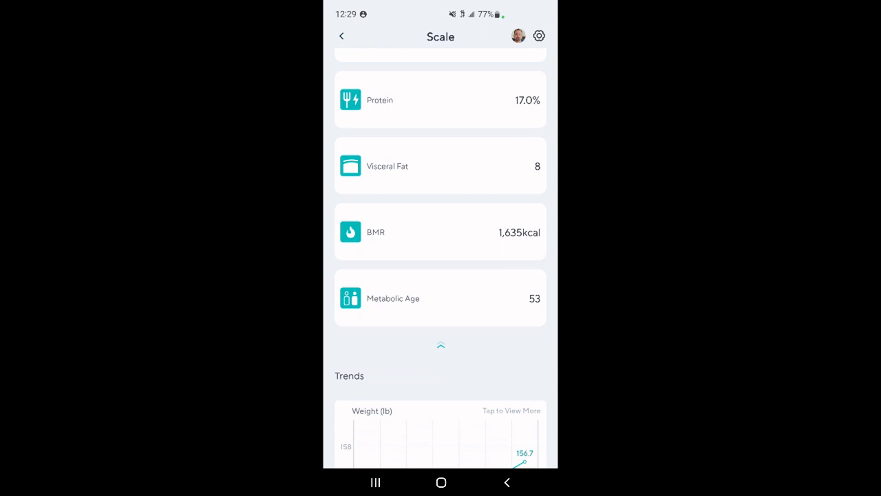
- Switch Trends to the All view and start reviewing the 2018–2026 metric charts
{"action": "scroll", "scroll_direction": "down", "scroll_amount": 3}
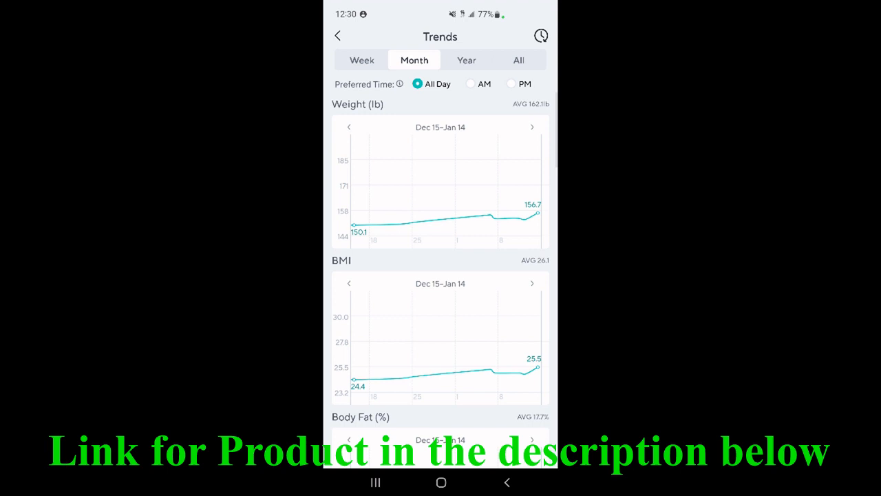
{"action": "left_click", "coordinate": [518, 60]}
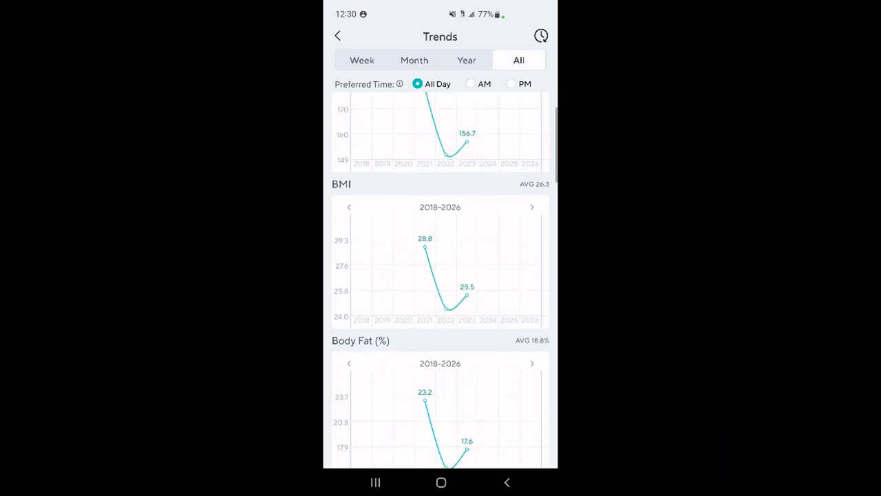
{"action": "scroll", "scroll_direction": "up", "scroll_amount": 3}
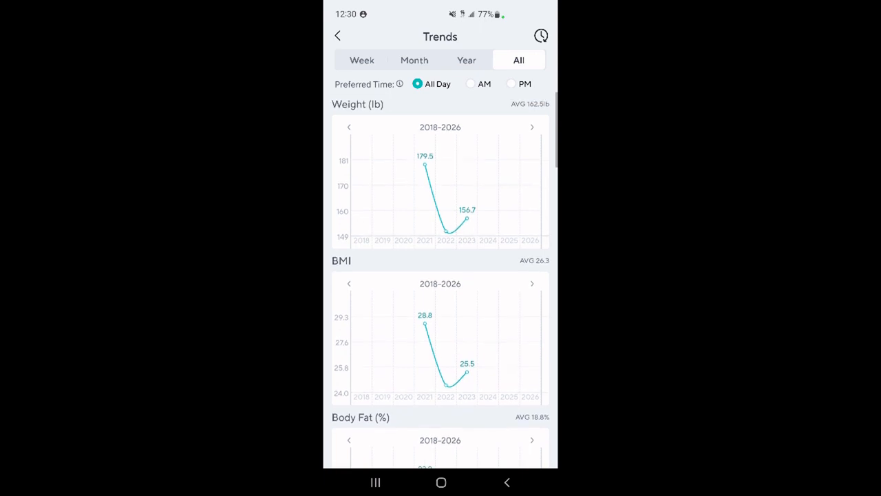
{"action": "scroll", "scroll_direction": "down", "scroll_amount": 3}
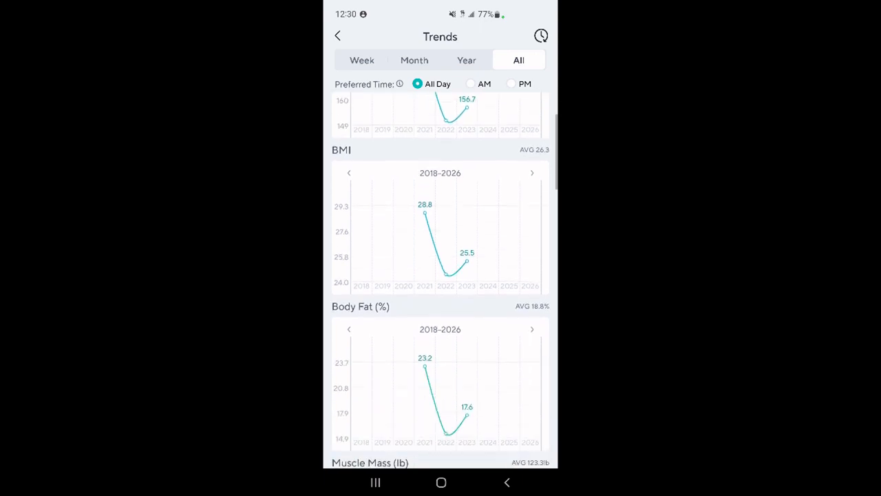
{"action": "scroll", "scroll_direction": "down", "scroll_amount": 3}
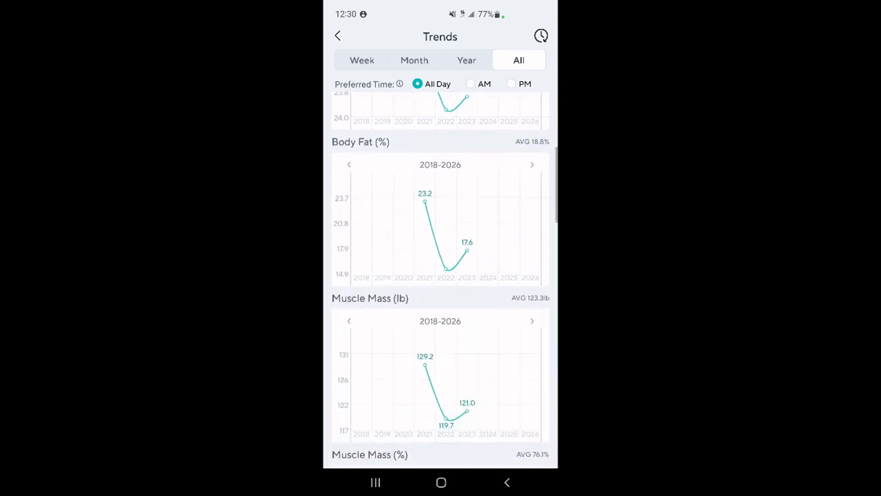
{"action": "scroll", "scroll_direction": "down", "scroll_amount": 3}
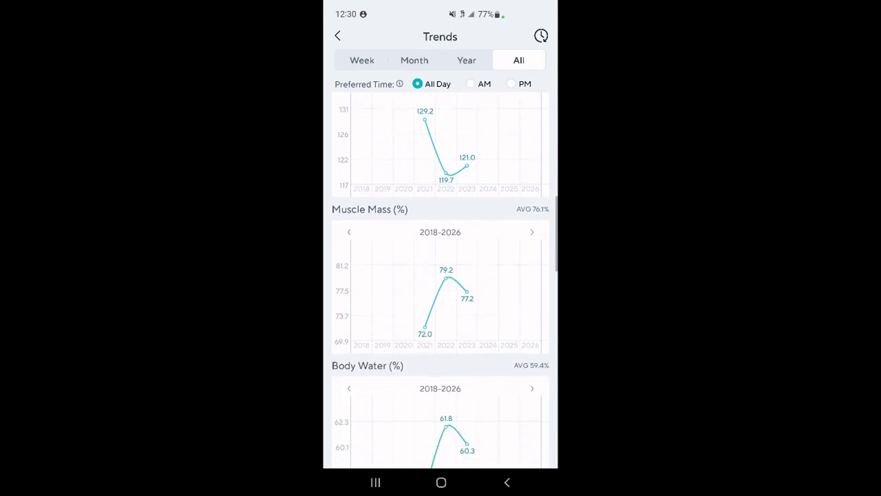
- Review the remaining all-time metric charts, then show the Jan 8–Jan 14 weekly view
{"action": "scroll", "scroll_direction": "down", "scroll_amount": 3}
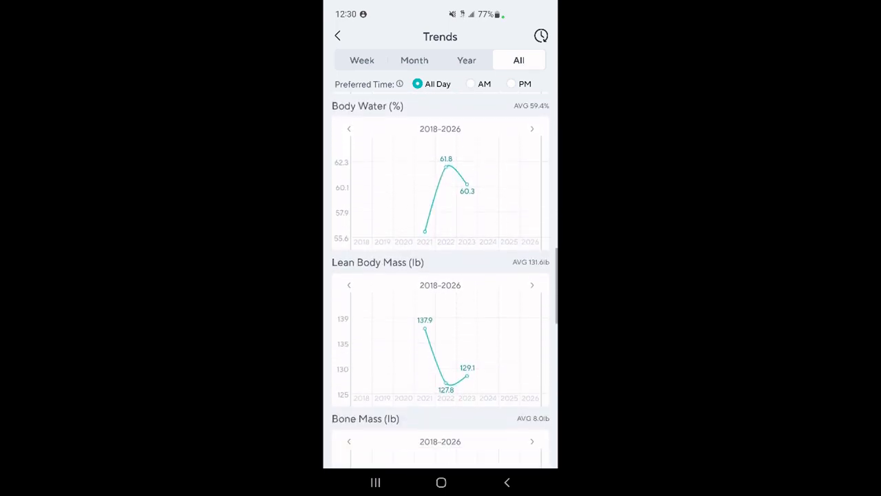
{"action": "scroll", "scroll_direction": "down", "scroll_amount": 3}
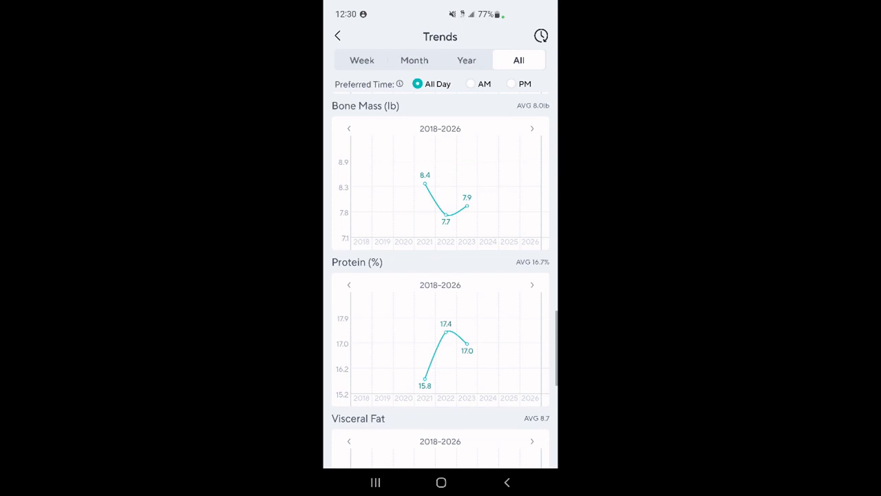
{"action": "scroll", "scroll_direction": "down", "scroll_amount": 3}
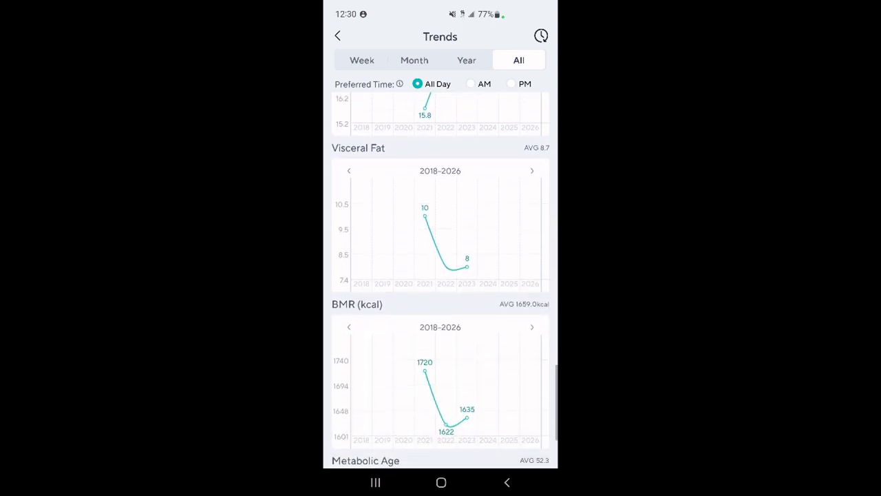
{"action": "scroll", "scroll_direction": "down", "scroll_amount": 3}
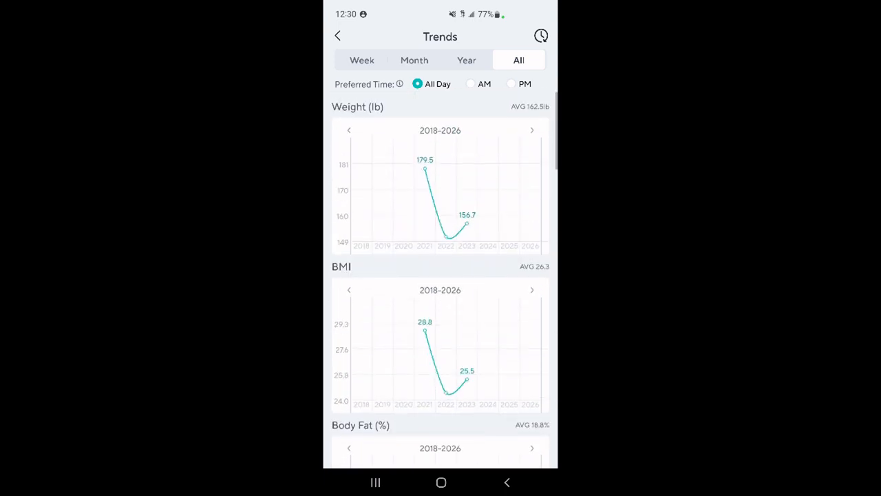
{"action": "scroll", "scroll_direction": "down", "scroll_amount": 3}
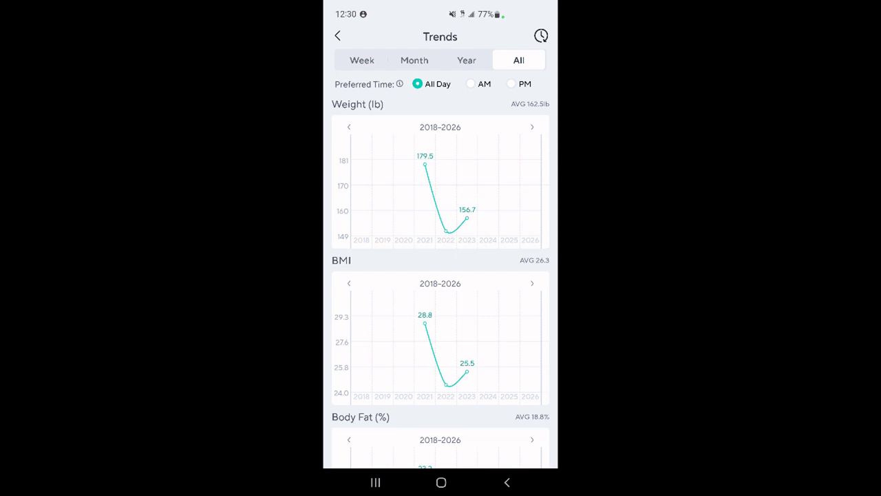
{"action": "left_click", "coordinate": [362, 60]}
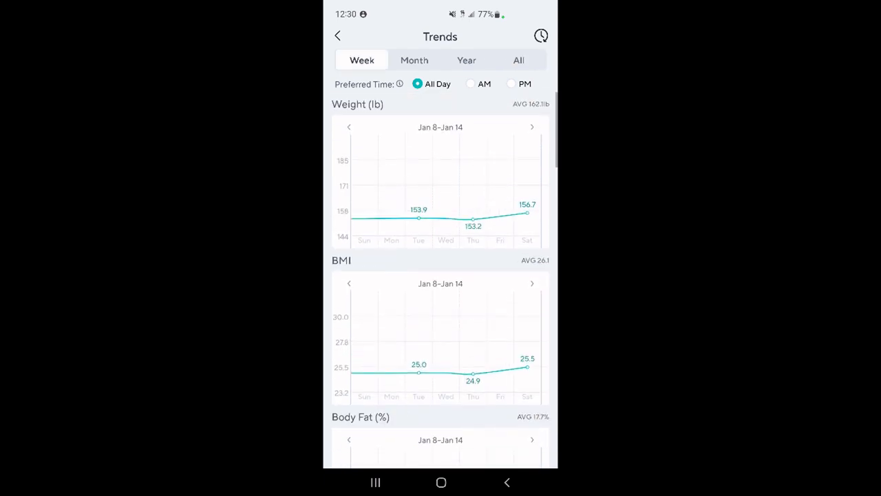